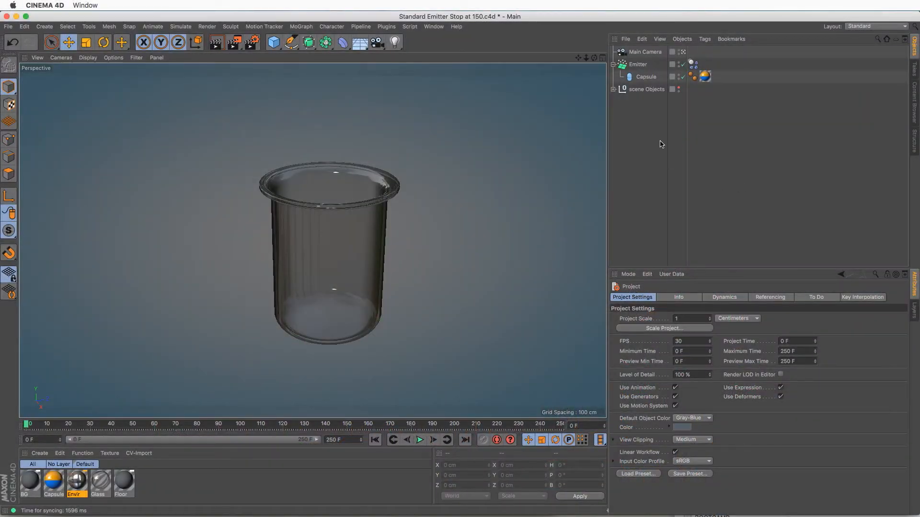
Select the Emitter and play the simulation until capsules fill the beaker, stopping at frame 148.
{"action": "left_click", "coordinate": [639, 63]}
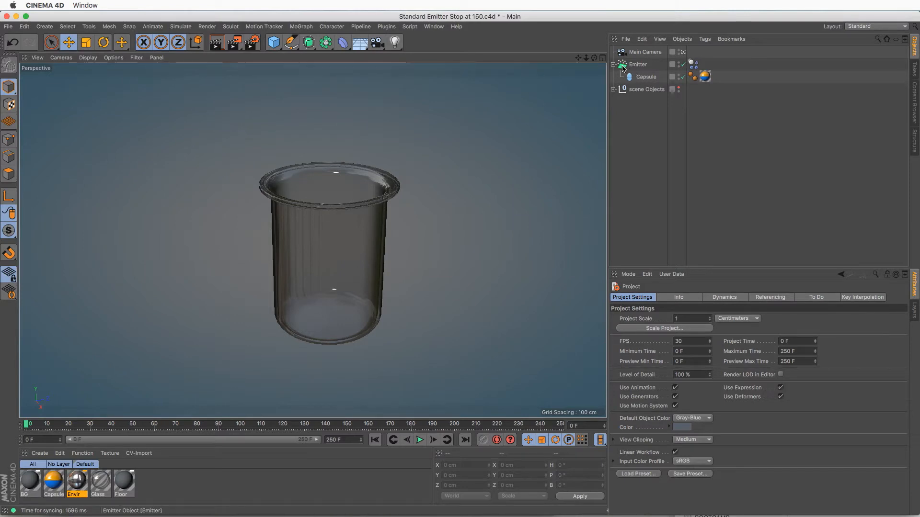
{"action": "left_click", "coordinate": [645, 76]}
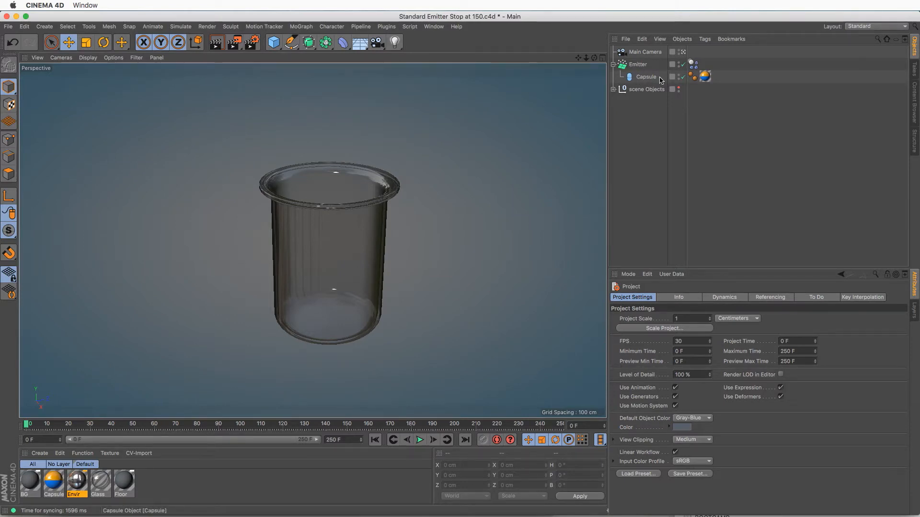
{"action": "left_click", "coordinate": [420, 440]}
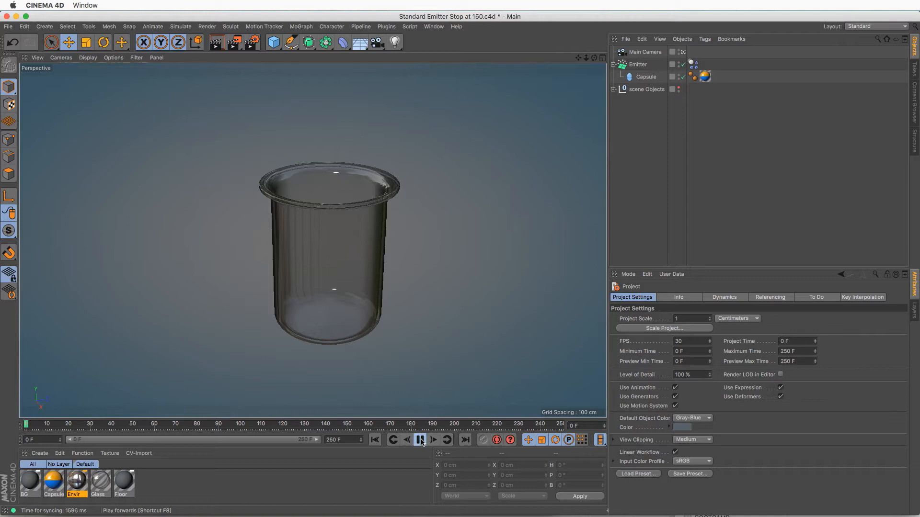
{"action": "left_click", "coordinate": [433, 439]}
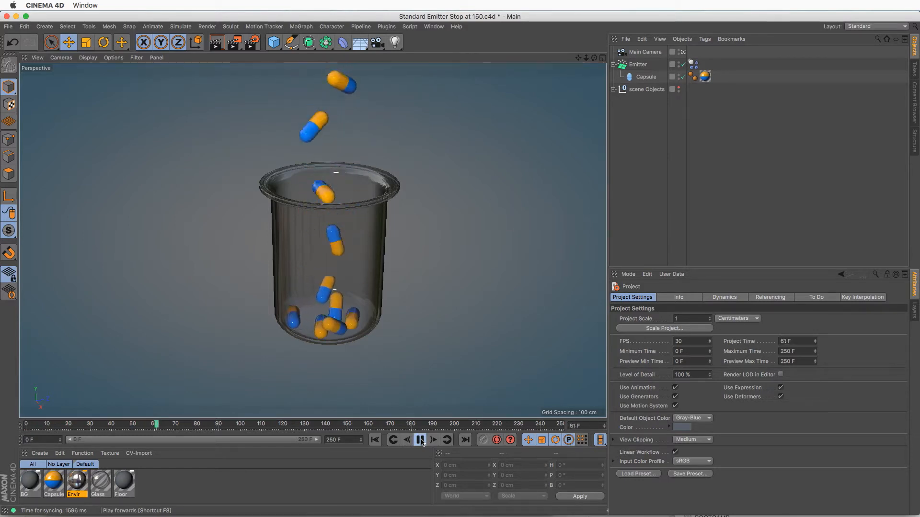
{"action": "left_click", "coordinate": [421, 439]}
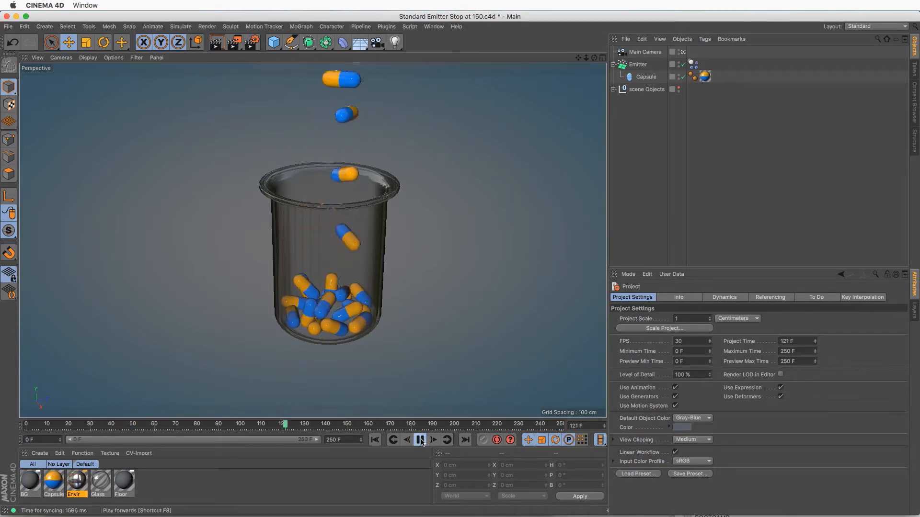
{"action": "left_click", "coordinate": [420, 439]}
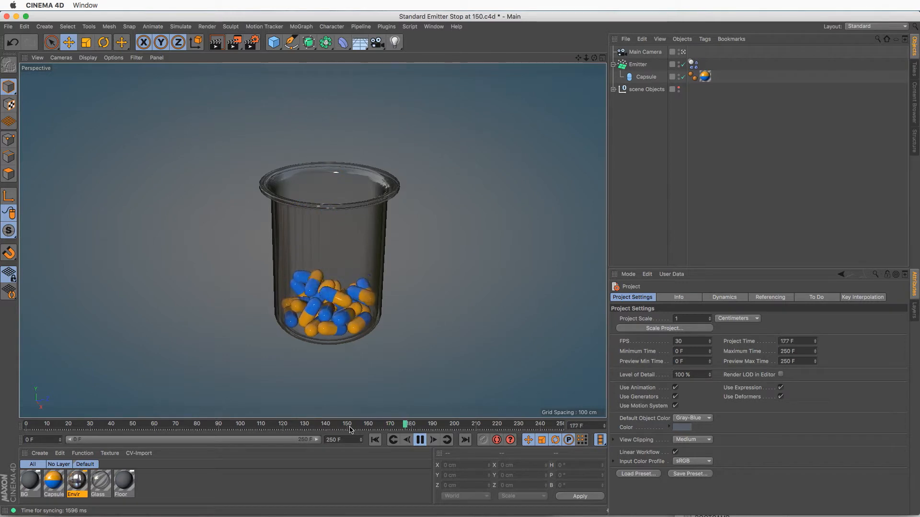
{"action": "left_click", "coordinate": [420, 439]}
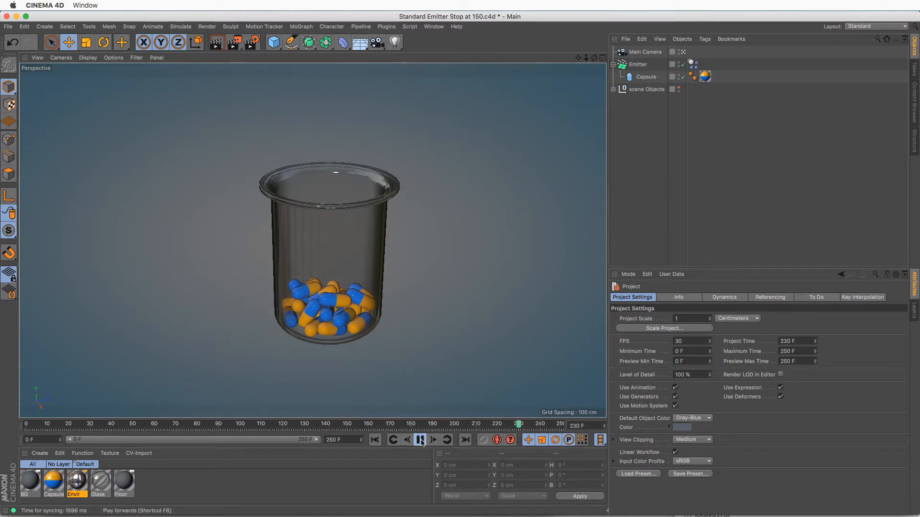
{"action": "left_click", "coordinate": [420, 440]}
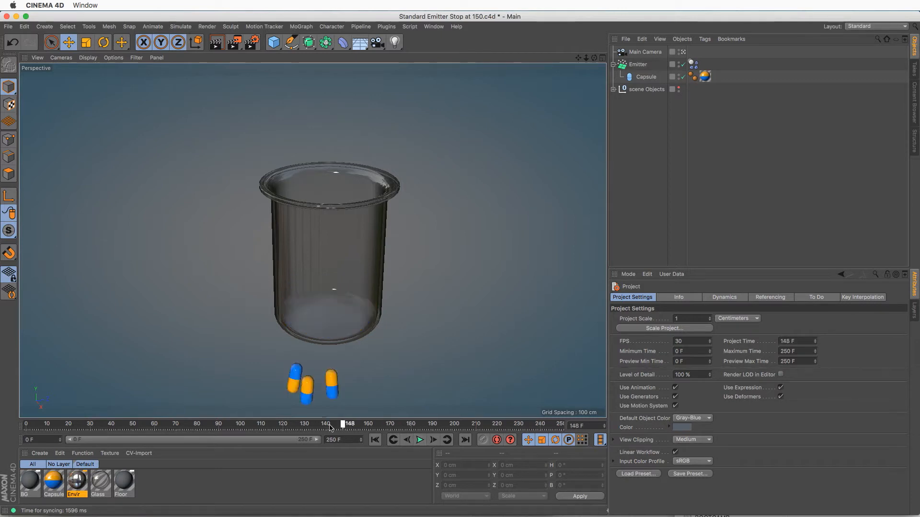
Scrub the unbaked timeline to frames 148 and 131, replay, then stop at frame 0.
{"action": "left_click_drag", "start_coordinate": [342, 424], "coordinate": [141, 423]}
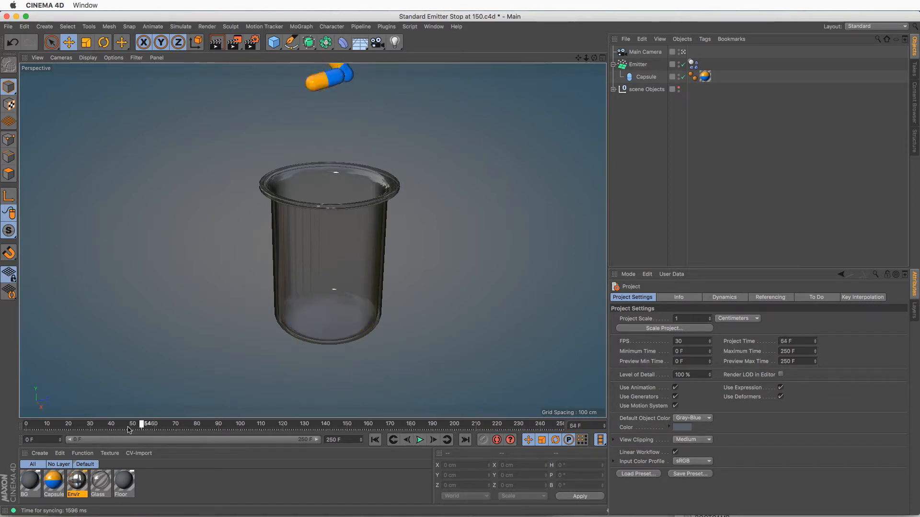
{"action": "left_click_drag", "start_coordinate": [141, 423], "coordinate": [309, 424]}
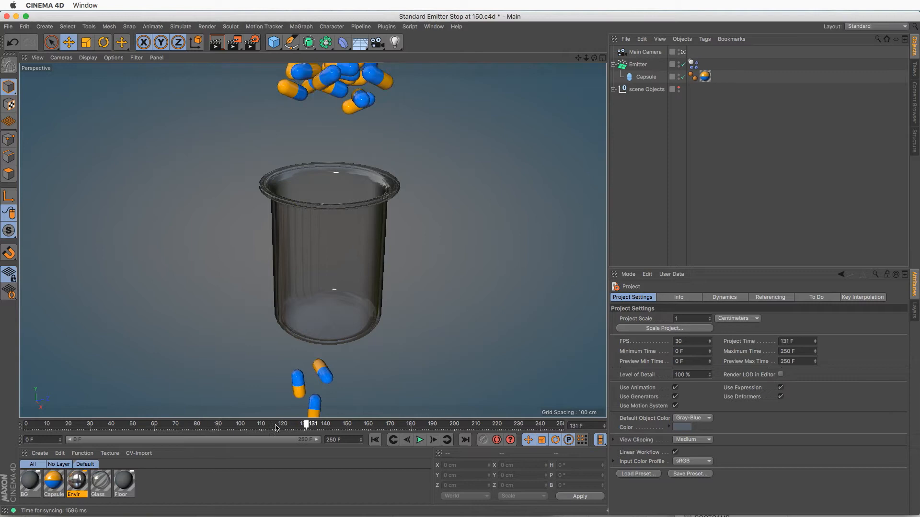
{"action": "left_click", "coordinate": [420, 439]}
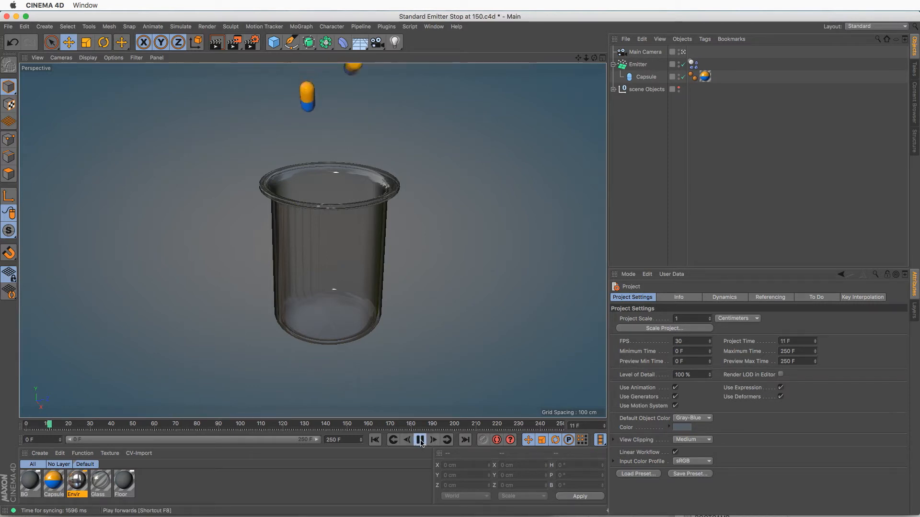
{"action": "left_click", "coordinate": [420, 440]}
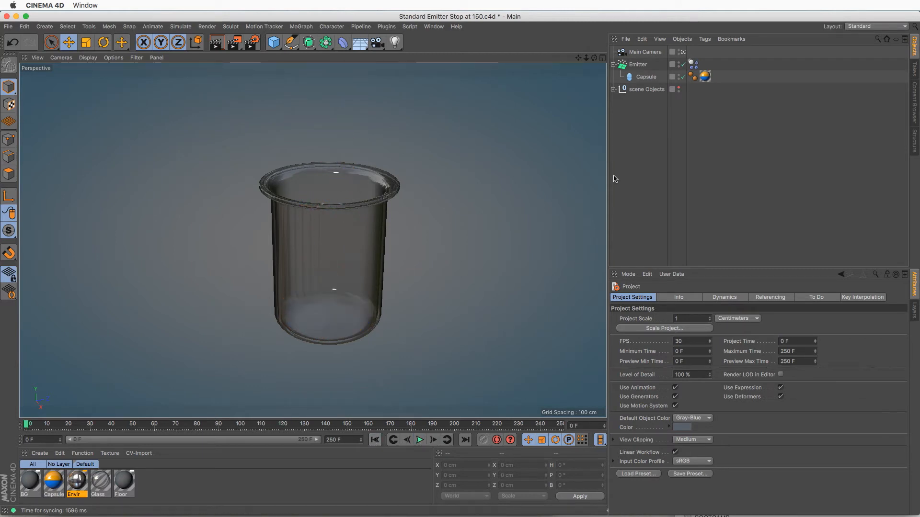
Show the Dynamics tab of the Project settings in the Attribute Manager.
{"action": "left_click", "coordinate": [24, 27]}
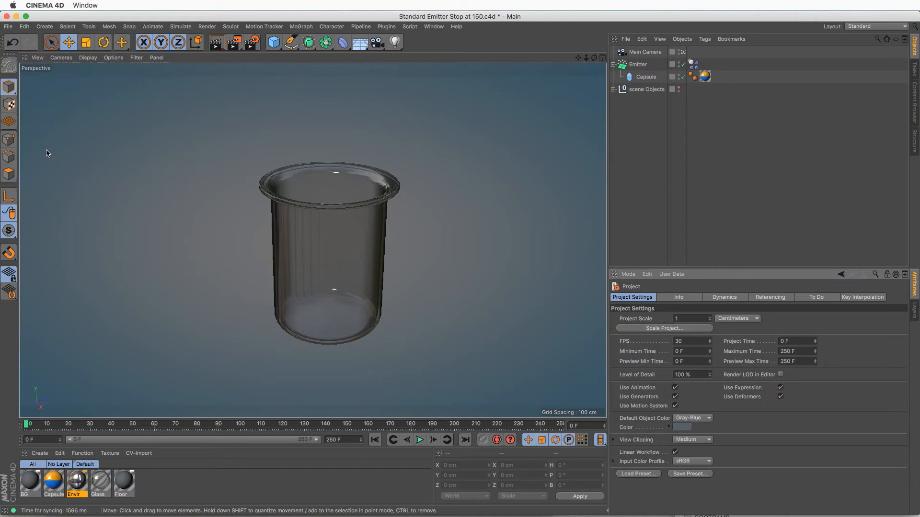
{"action": "left_click", "coordinate": [724, 297]}
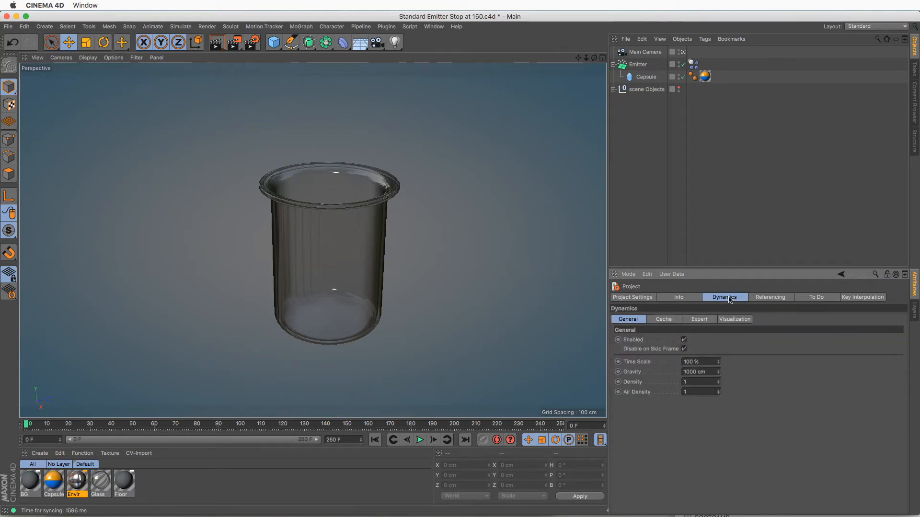
Bake the simulation from the Dynamics Cache subtab, producing a 591.41 KB cache.
{"action": "left_click", "coordinate": [663, 318]}
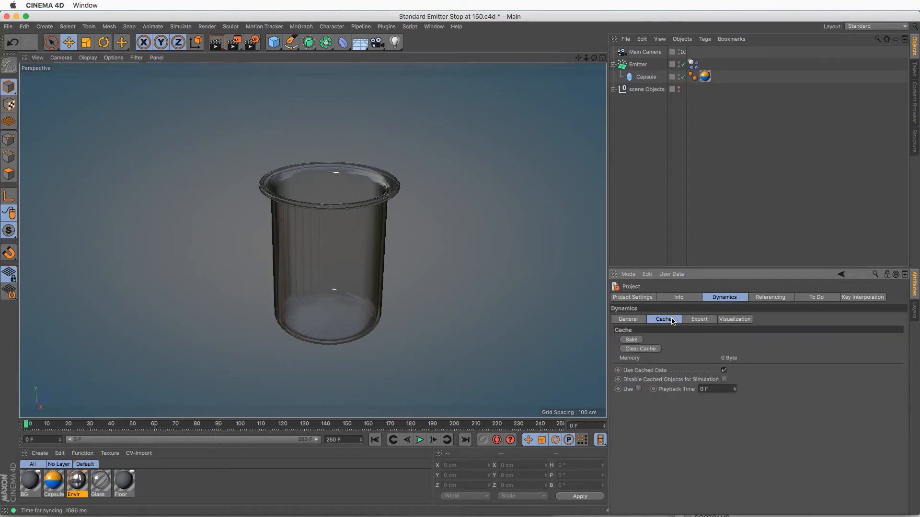
{"action": "left_click", "coordinate": [631, 340]}
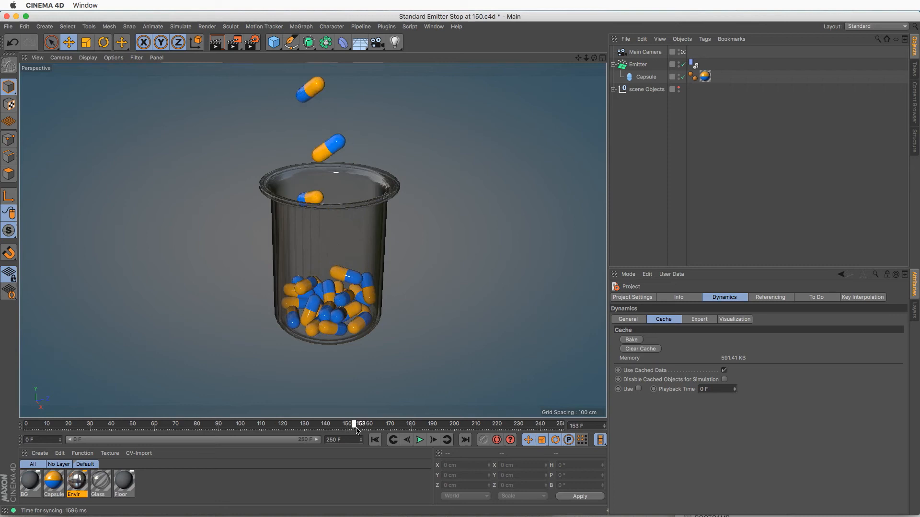
Scrub the baked timeline through frames 192, 174, 150, 163, 175 and 190.
{"action": "left_click_drag", "start_coordinate": [354, 425], "coordinate": [437, 425]}
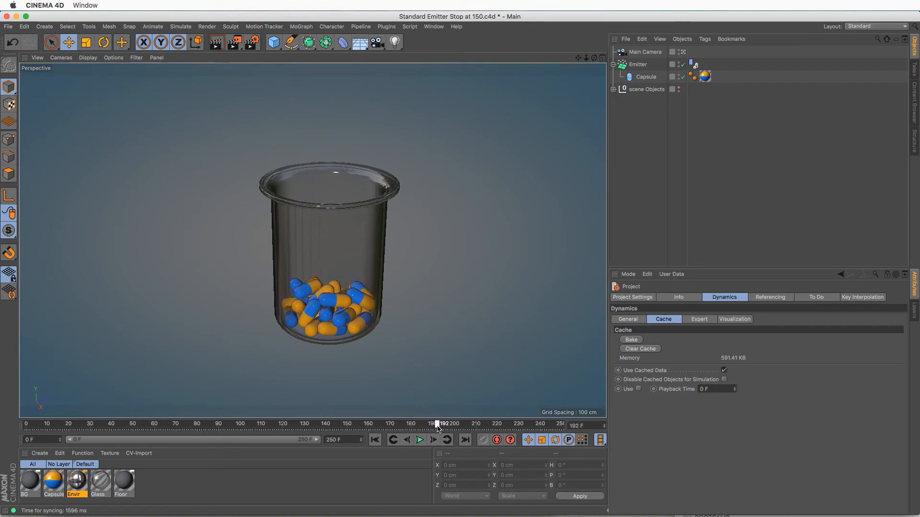
{"action": "left_click_drag", "start_coordinate": [436, 424], "coordinate": [400, 424]}
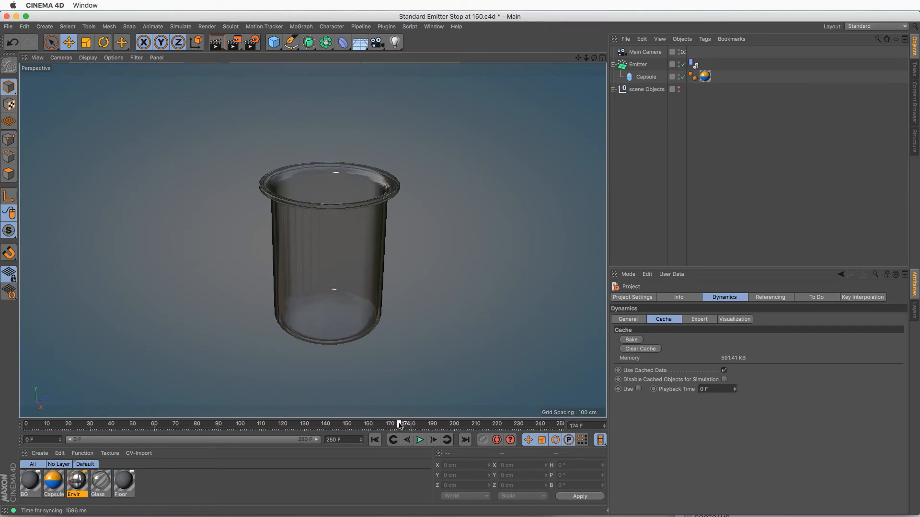
{"action": "left_click_drag", "start_coordinate": [399, 424], "coordinate": [348, 423]}
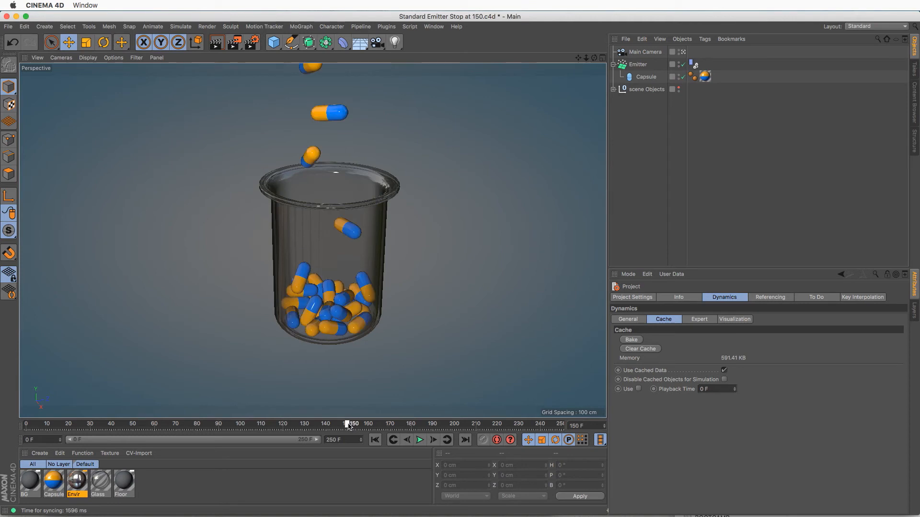
{"action": "left_click_drag", "start_coordinate": [347, 424], "coordinate": [441, 423]}
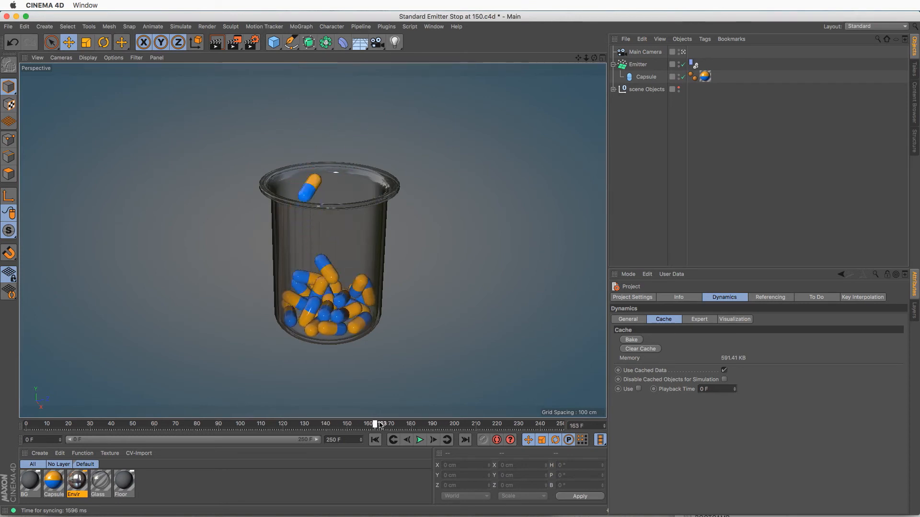
{"action": "left_click_drag", "start_coordinate": [379, 424], "coordinate": [400, 424]}
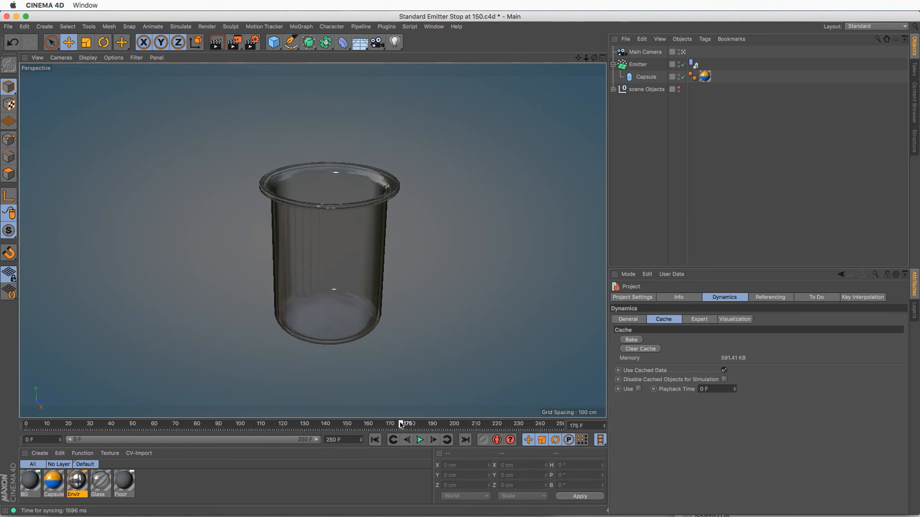
{"action": "left_click_drag", "start_coordinate": [401, 424], "coordinate": [434, 424]}
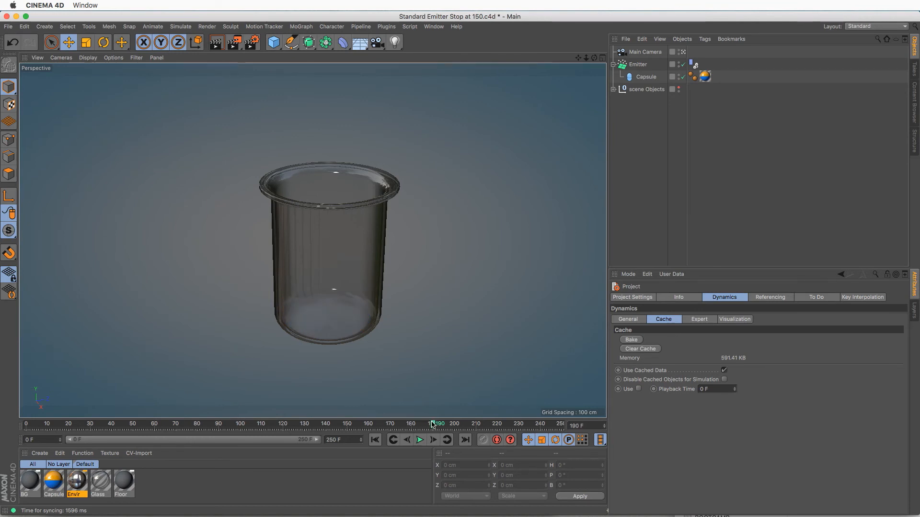